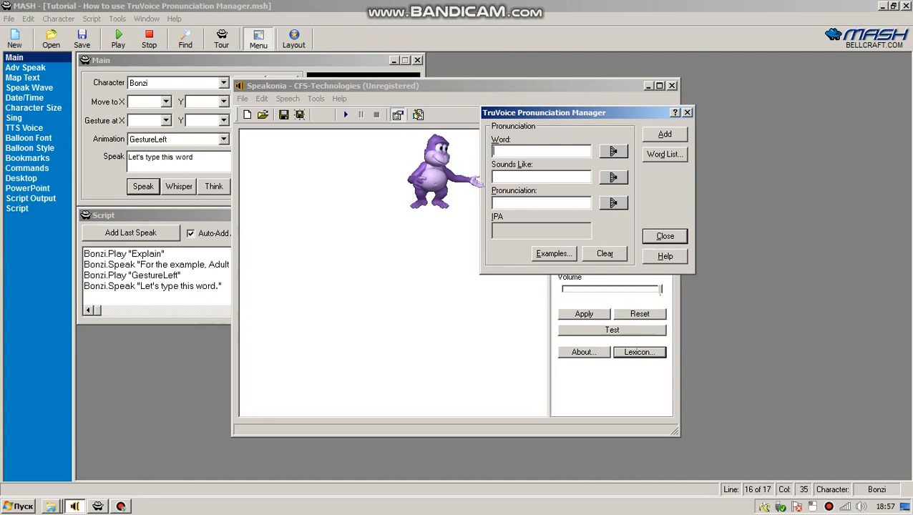
- Enter 'Chugga' as the word and bring up the Select Phoneme list
{"action": "type", "text": "Chugga"}
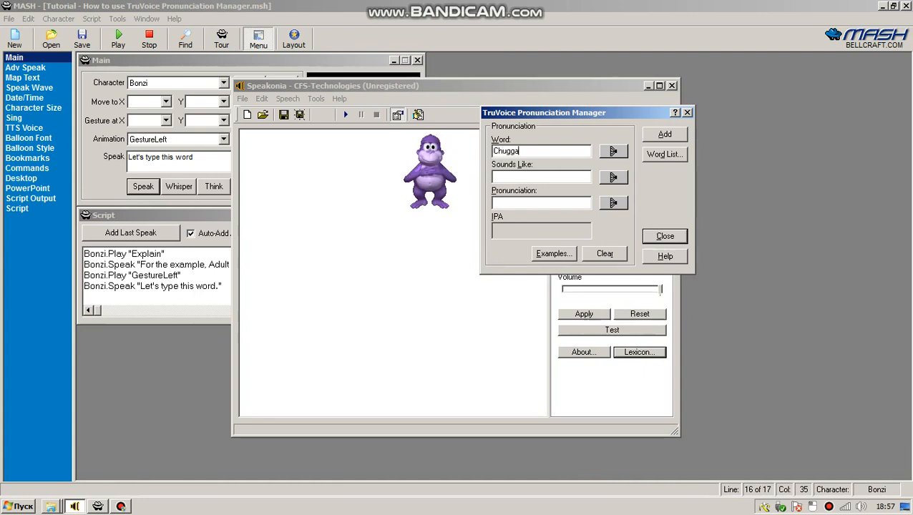
{"action": "left_click", "coordinate": [613, 151]}
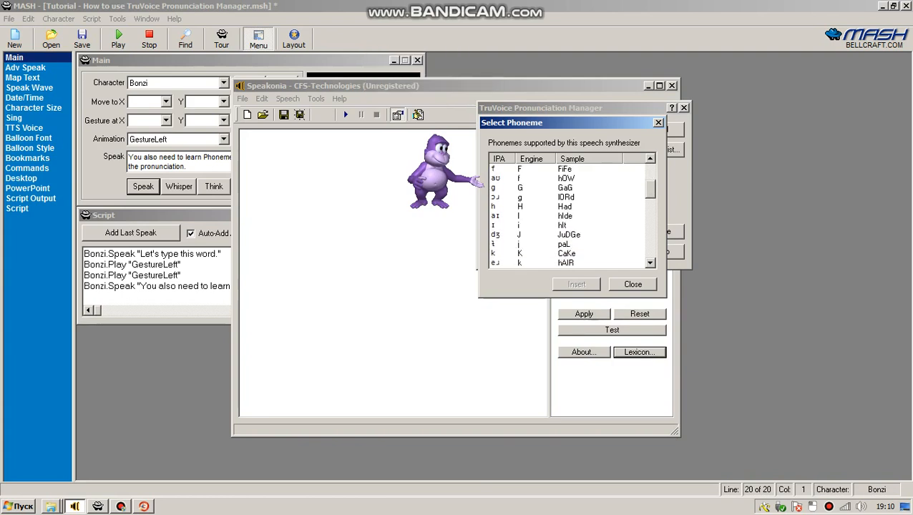
{"action": "scroll", "scroll_direction": "down", "scroll_amount": 3}
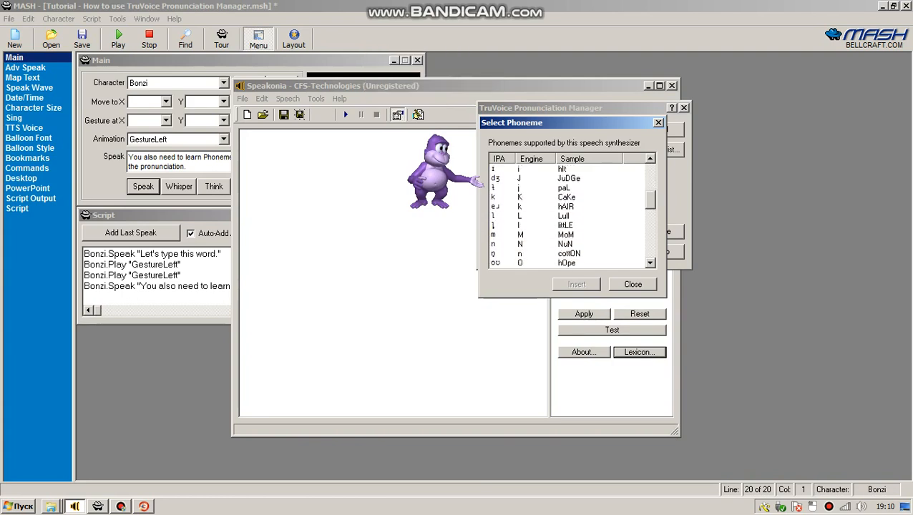
{"action": "scroll", "scroll_direction": "down", "scroll_amount": 3}
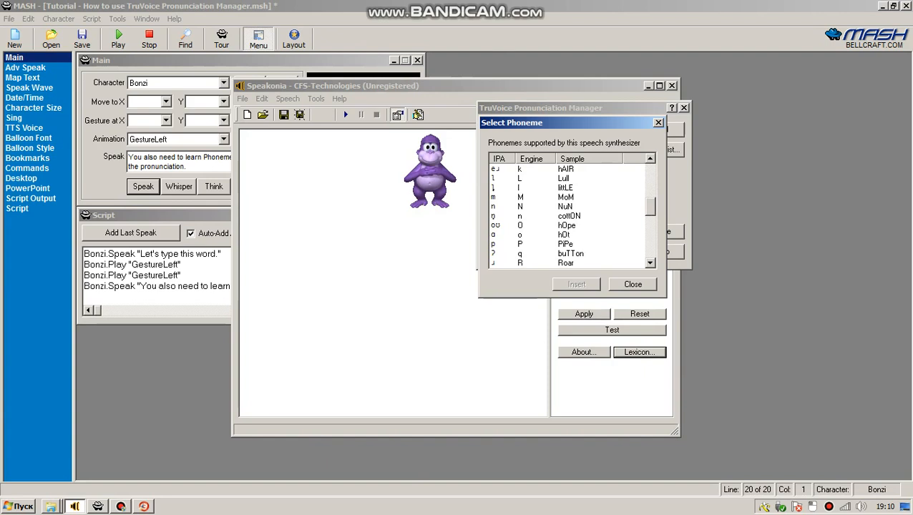
{"action": "scroll", "scroll_direction": "down", "scroll_amount": 3}
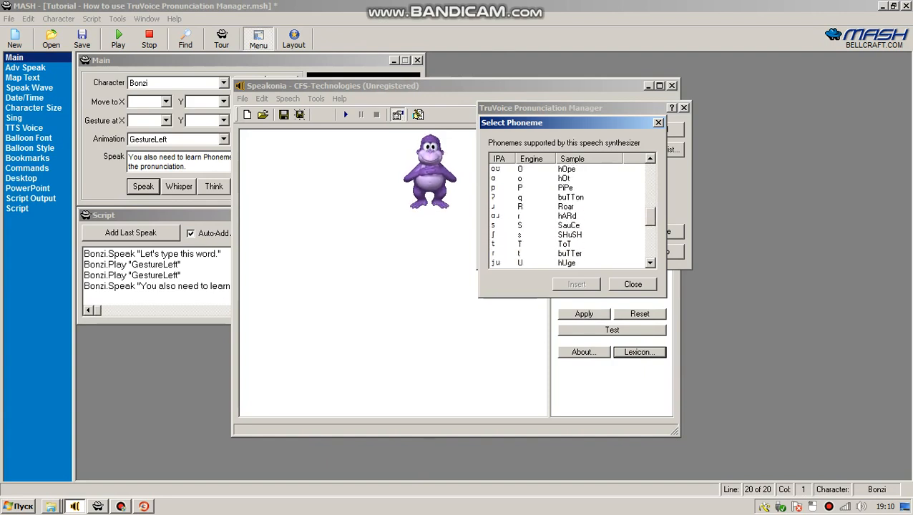
{"action": "scroll", "scroll_direction": "down", "scroll_amount": 3}
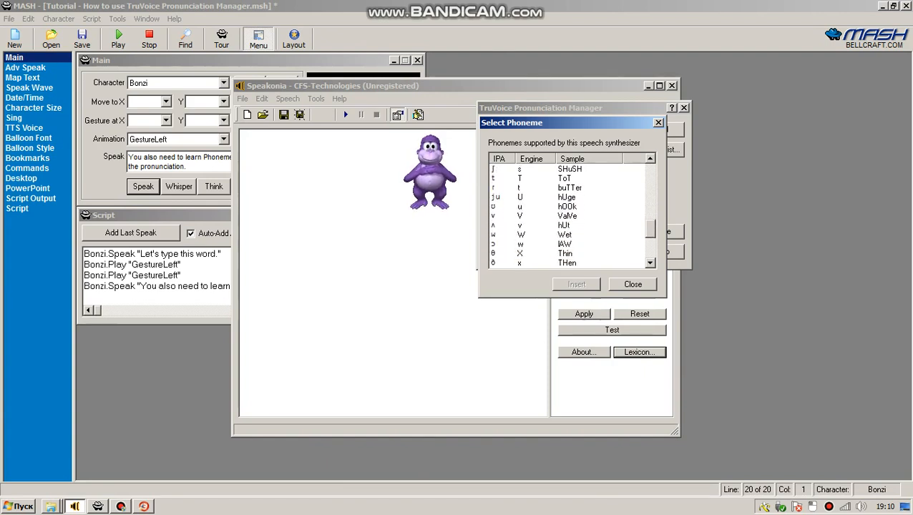
{"action": "scroll", "scroll_direction": "down", "scroll_amount": 3}
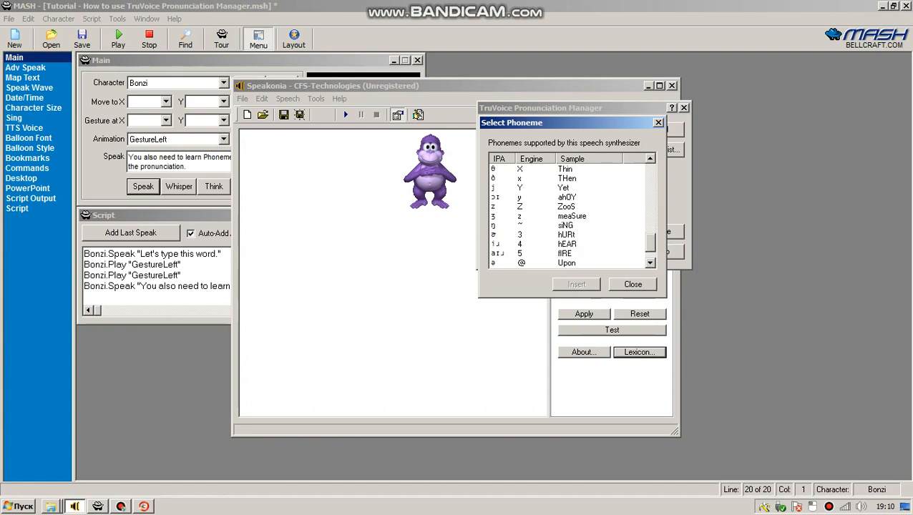
{"action": "scroll", "scroll_direction": "down", "scroll_amount": 3}
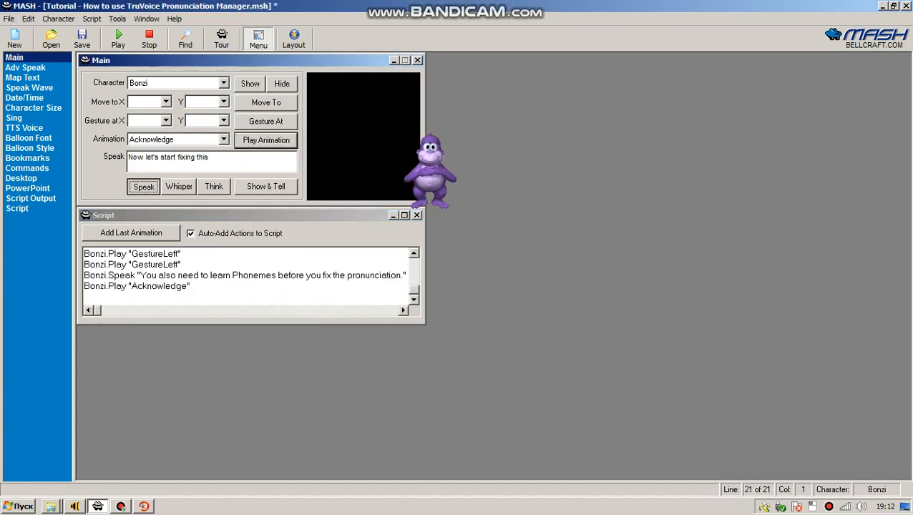
- Have Bonzi speak the line 'Now let's start fixing this'
{"action": "left_click", "coordinate": [143, 186]}
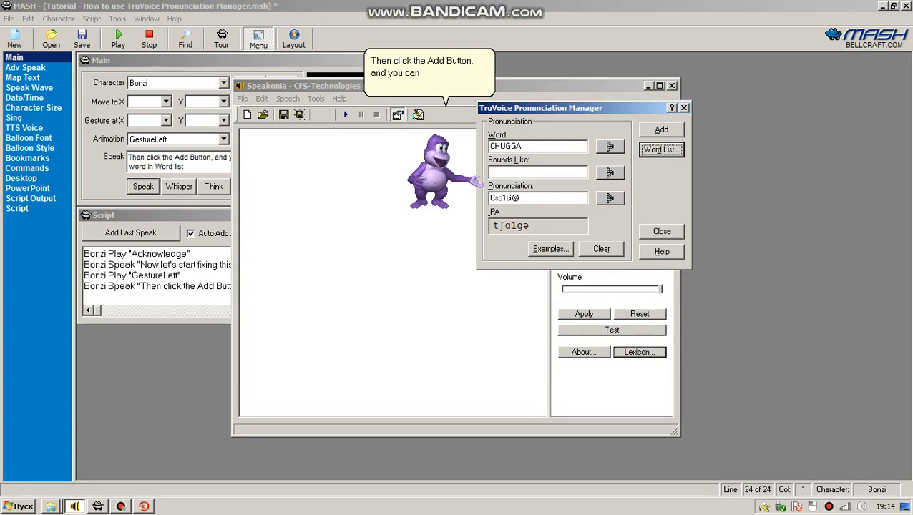
- Check that CHUGGA appears in the saved word list, then close the list
{"action": "left_click", "coordinate": [660, 150]}
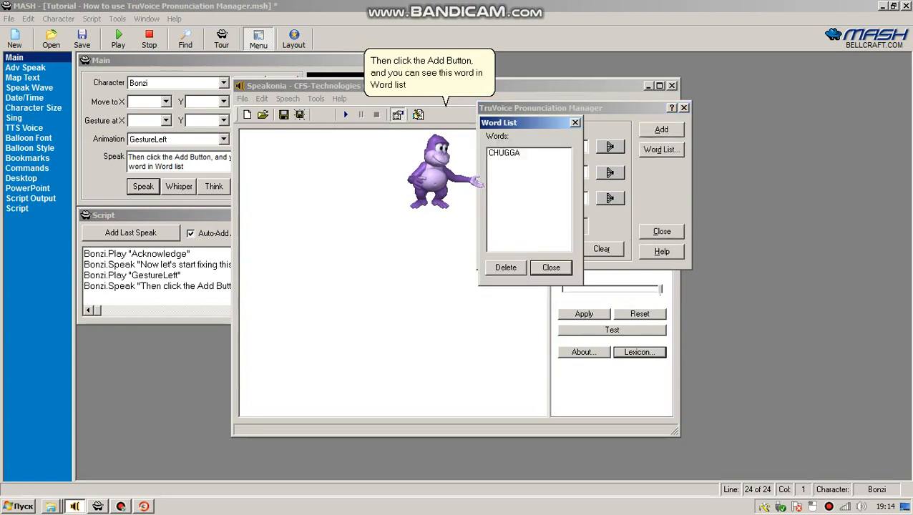
{"action": "left_click", "coordinate": [504, 153]}
{"action": "type", "text": "Now let's get to the next word. It will be.. um.. Asterix"}
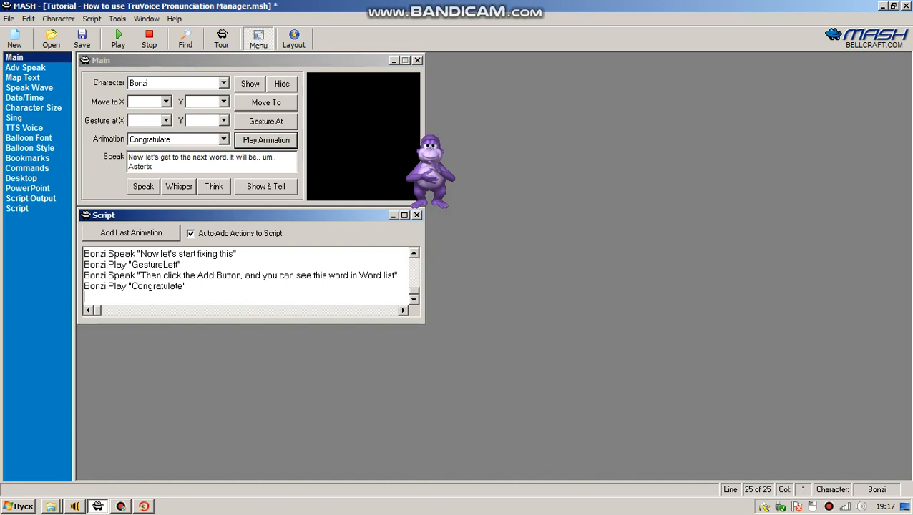
- Have Bonzi announce Asterix as the next word, and delete the old word from the Word field
{"action": "left_click", "coordinate": [142, 186]}
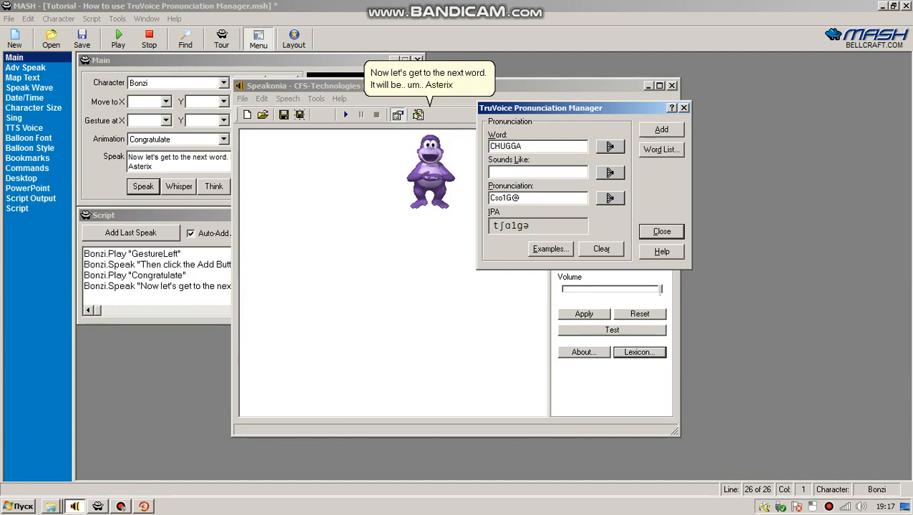
{"action": "key", "text": "BackSpace"}
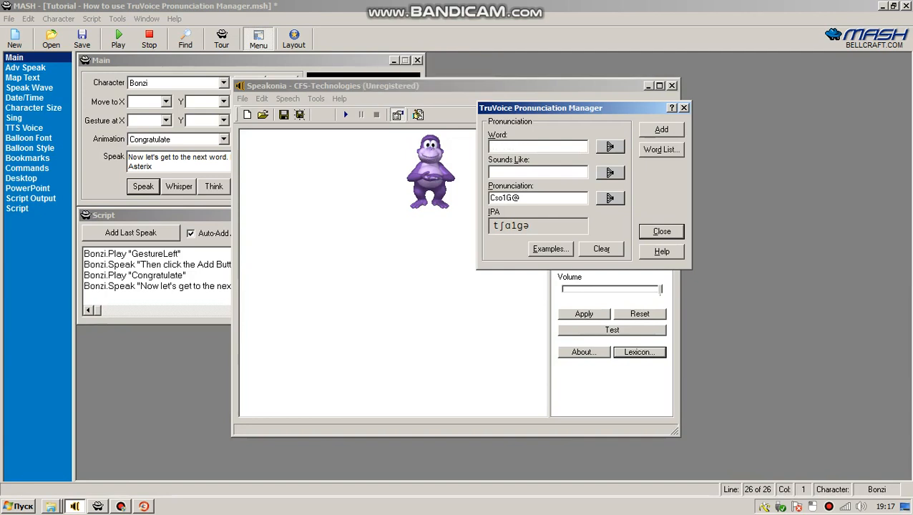
- Discard the first Asterix pronunciation attempt and retype the word in an empty Word field
{"action": "left_click", "coordinate": [601, 248]}
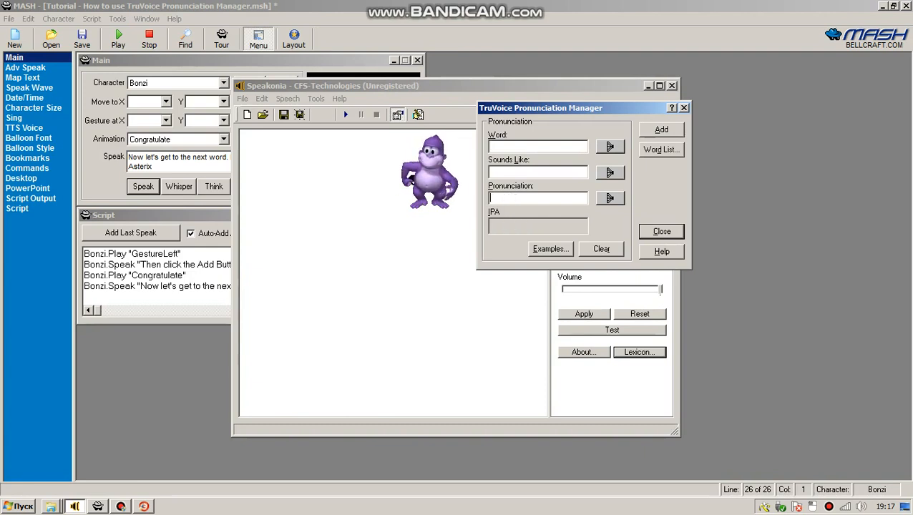
{"action": "type", "text": "Asterix"}
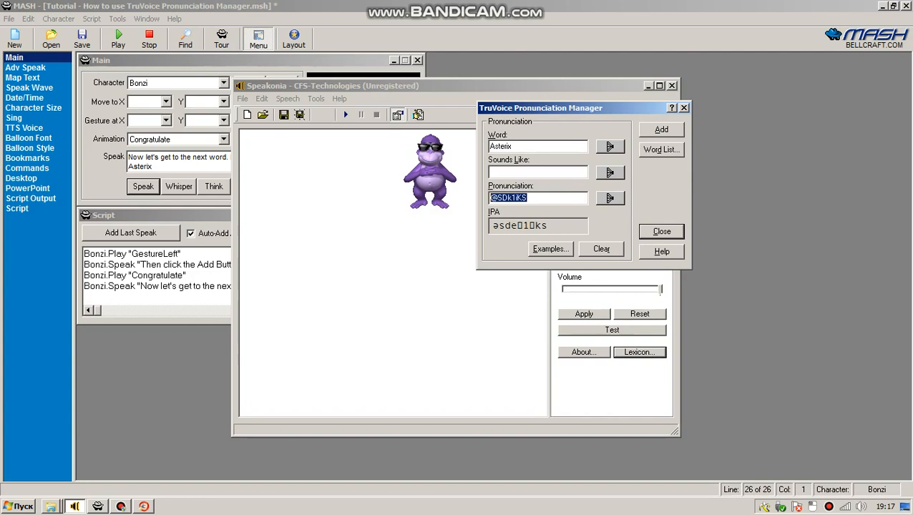
{"action": "left_click", "coordinate": [601, 248]}
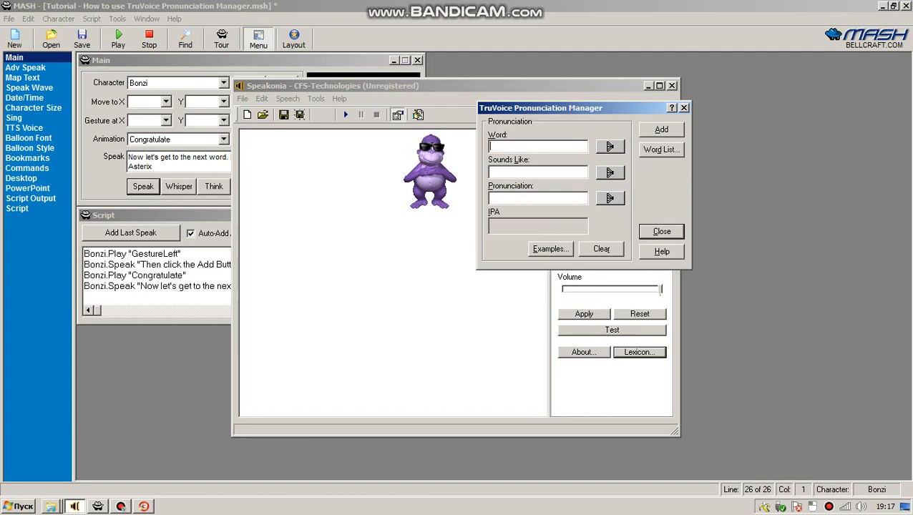
{"action": "type", "text": "Asterisk"}
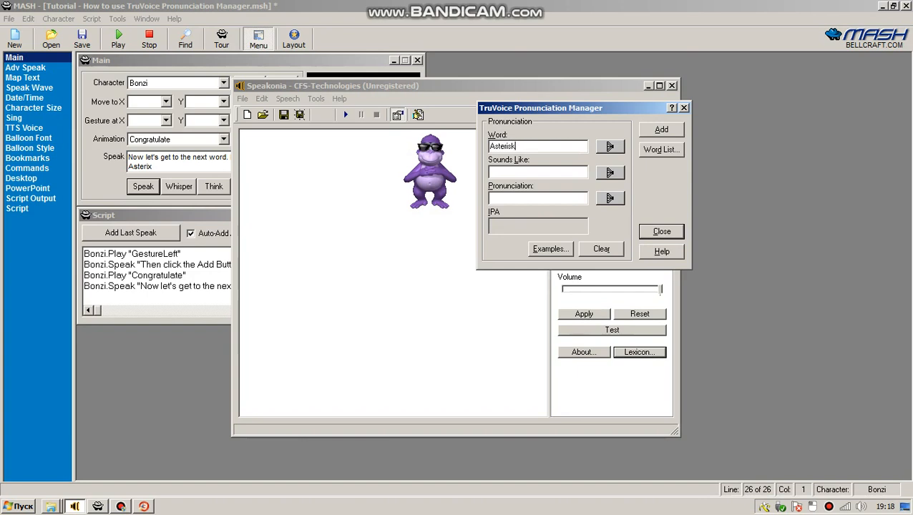
- Add ASTERIX pronounced a1ST3KS and confirm it is listed alongside CHUGGA
{"action": "left_click", "coordinate": [610, 146]}
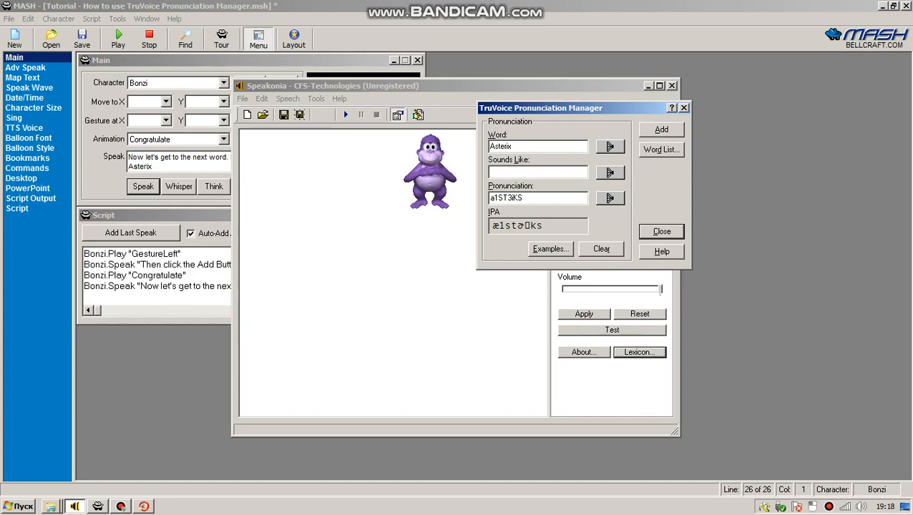
{"action": "left_click", "coordinate": [660, 150]}
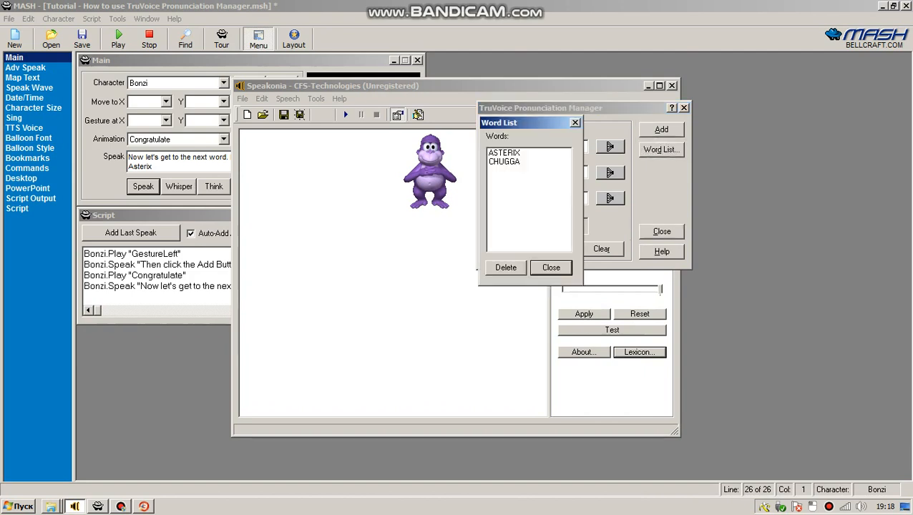